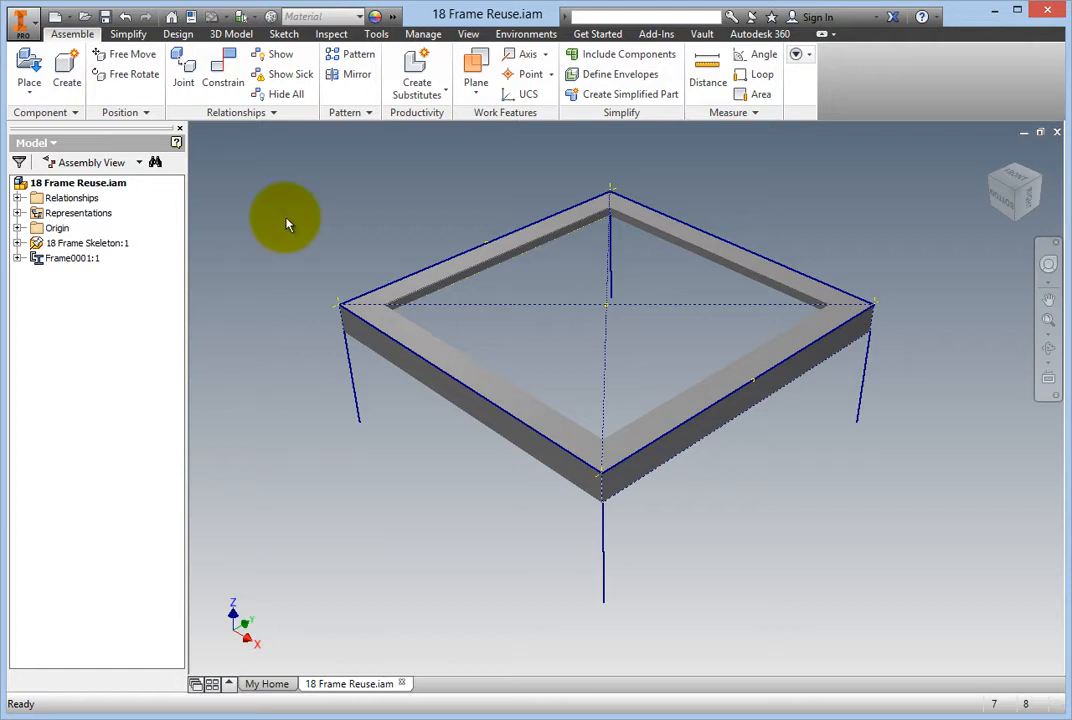
# Step: Start a new frame member insertion from the Design frame tools
pyautogui.click(80, 184)
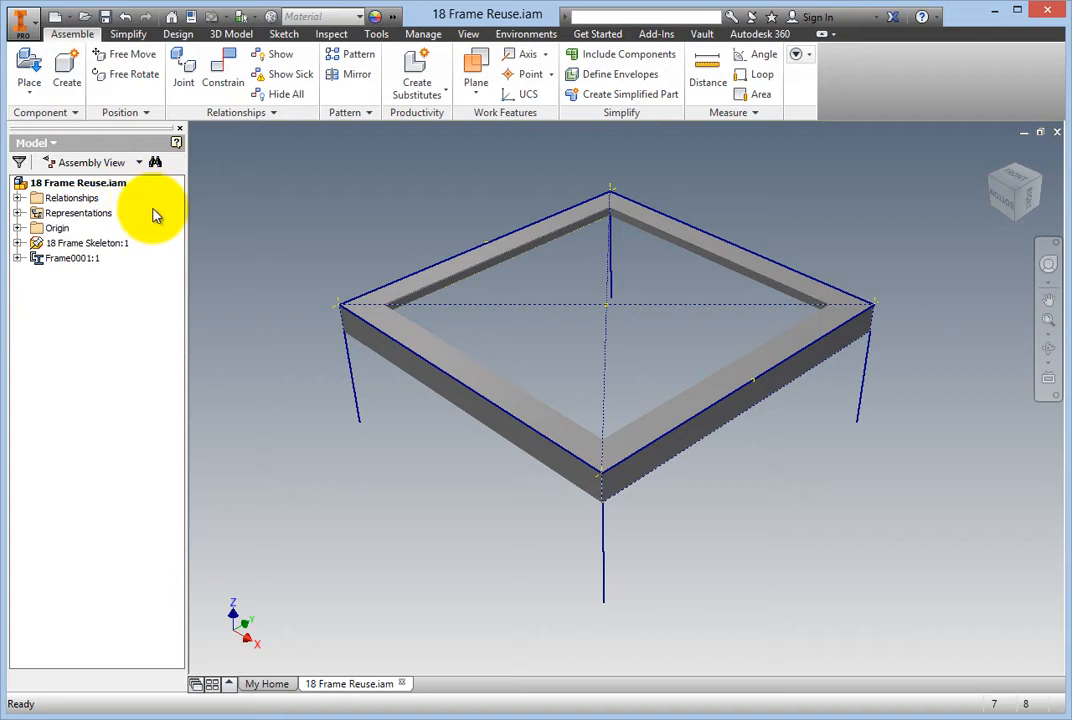
pyautogui.click(88, 244)
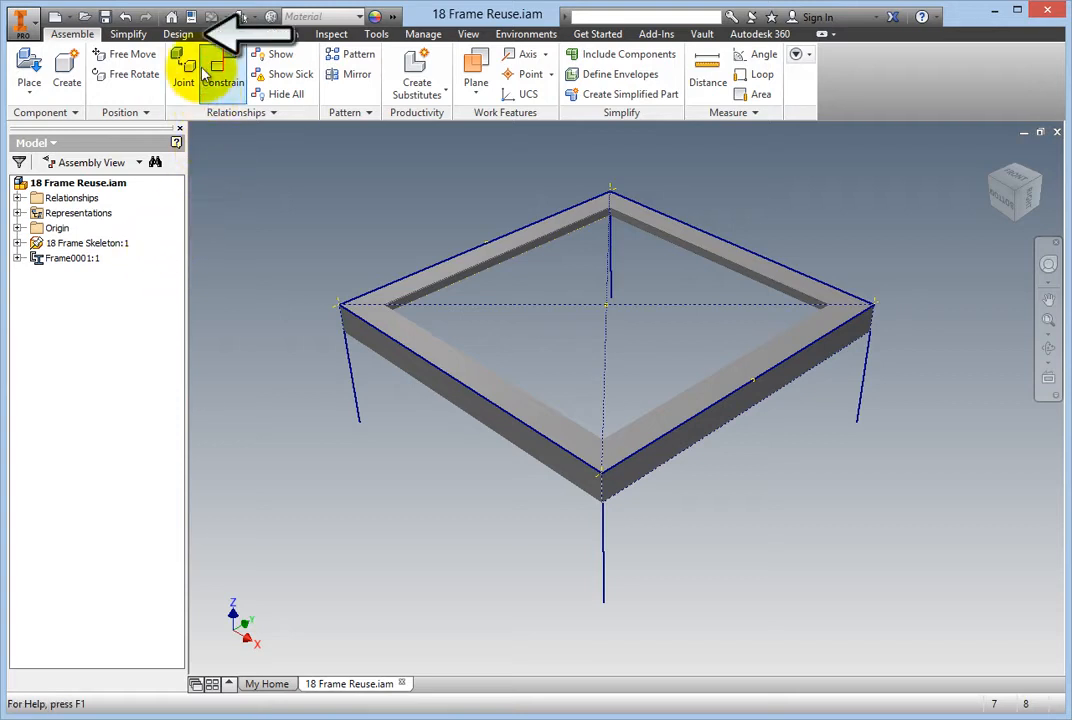
pyautogui.click(178, 34)
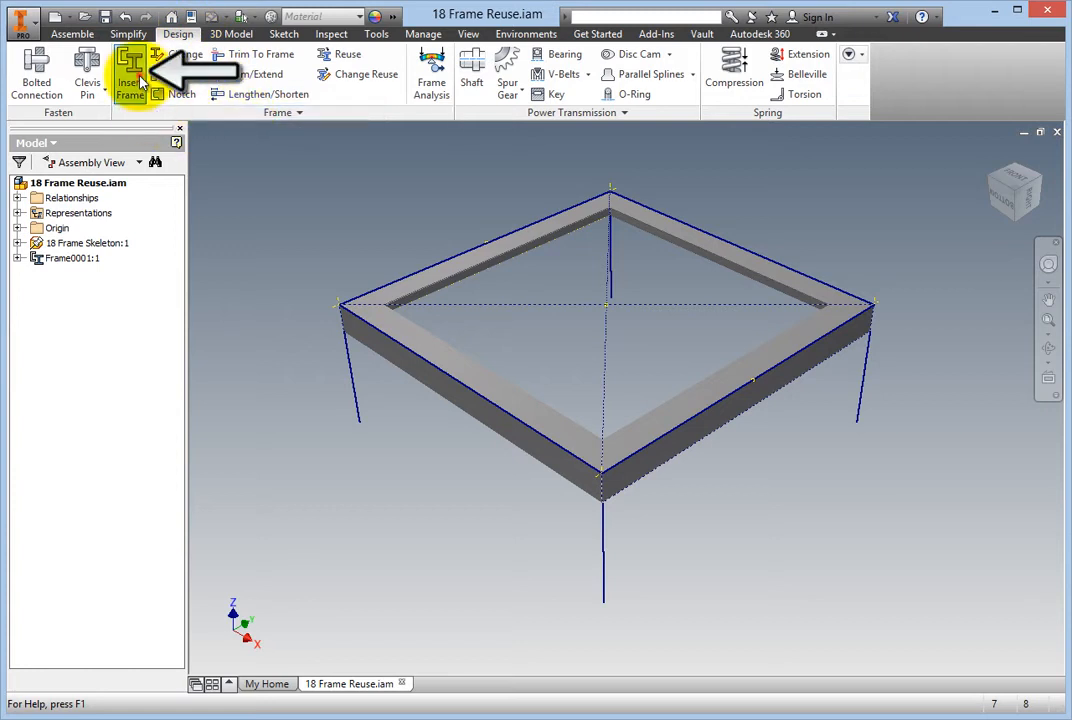
pyautogui.click(130, 68)
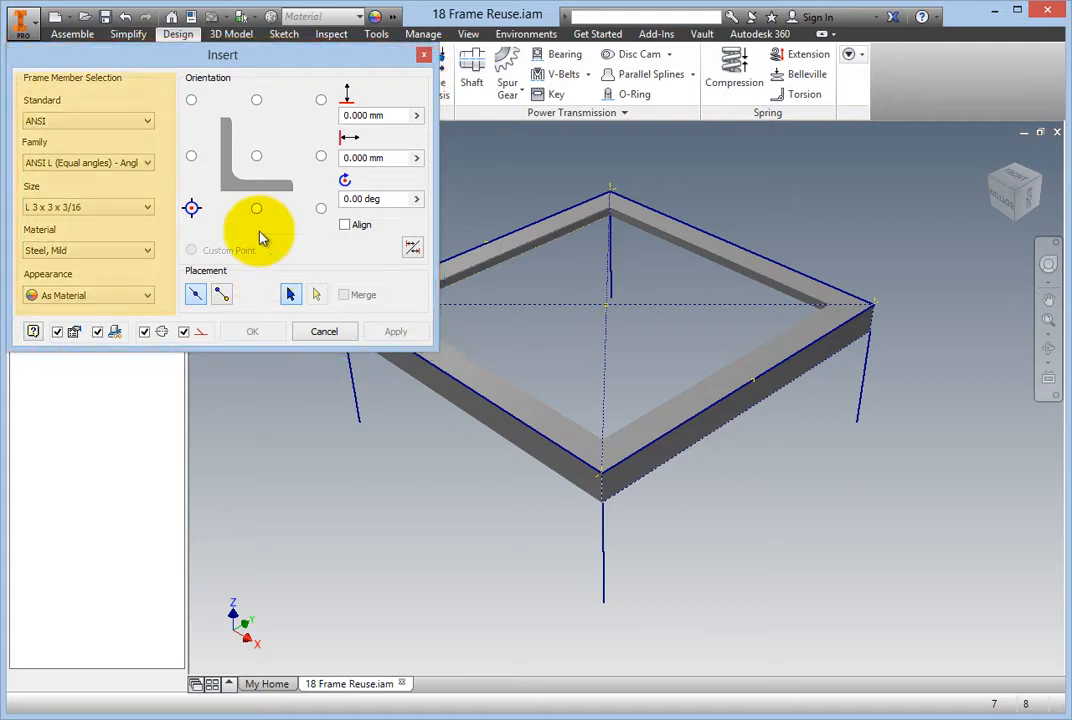
pyautogui.moveTo(102, 90)
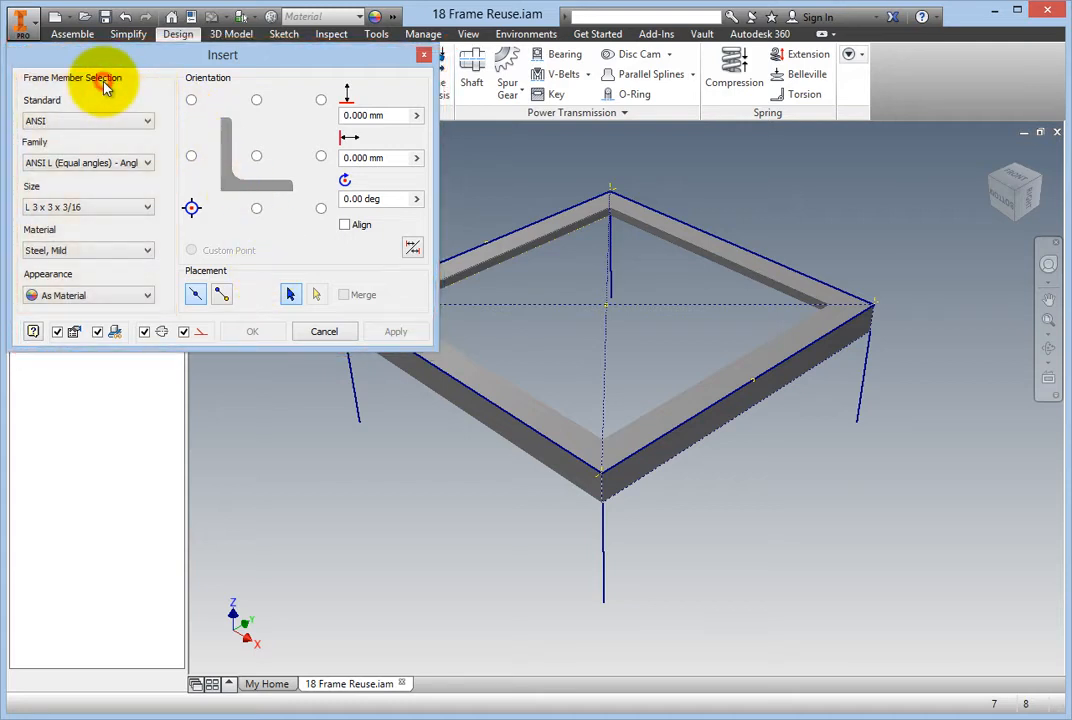
pyautogui.moveTo(130, 122)
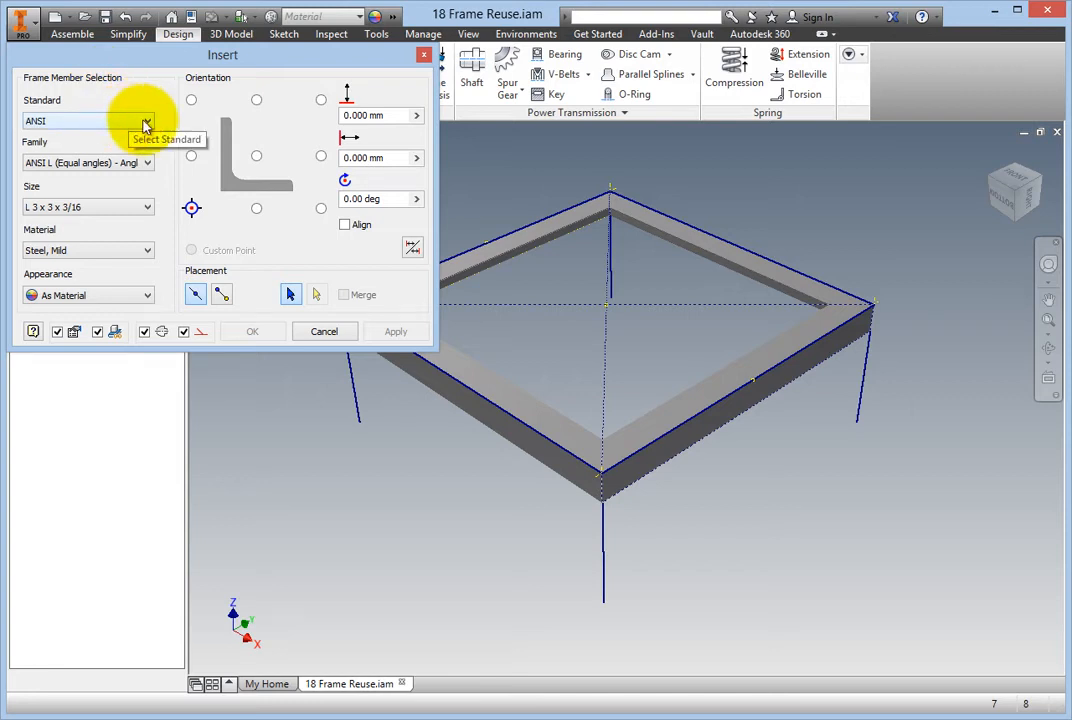
pyautogui.moveTo(164, 158)
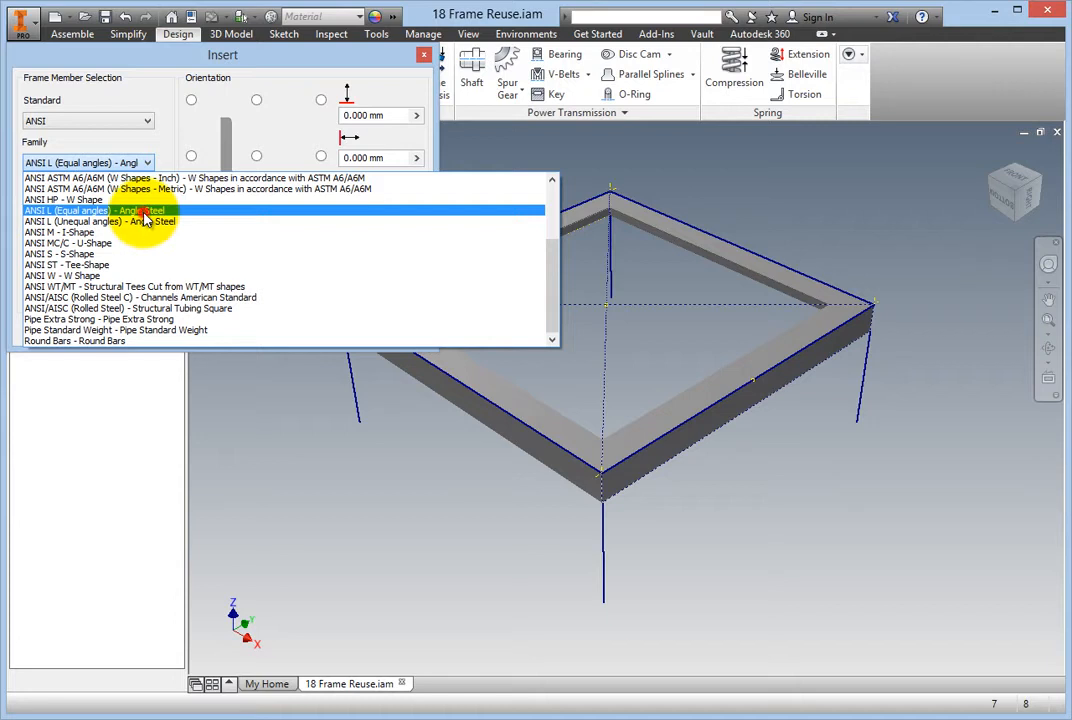
# Step: Set the profile to ANSI L equal angle, size L 3x3x3/16, material mild steel
pyautogui.click(80, 212)
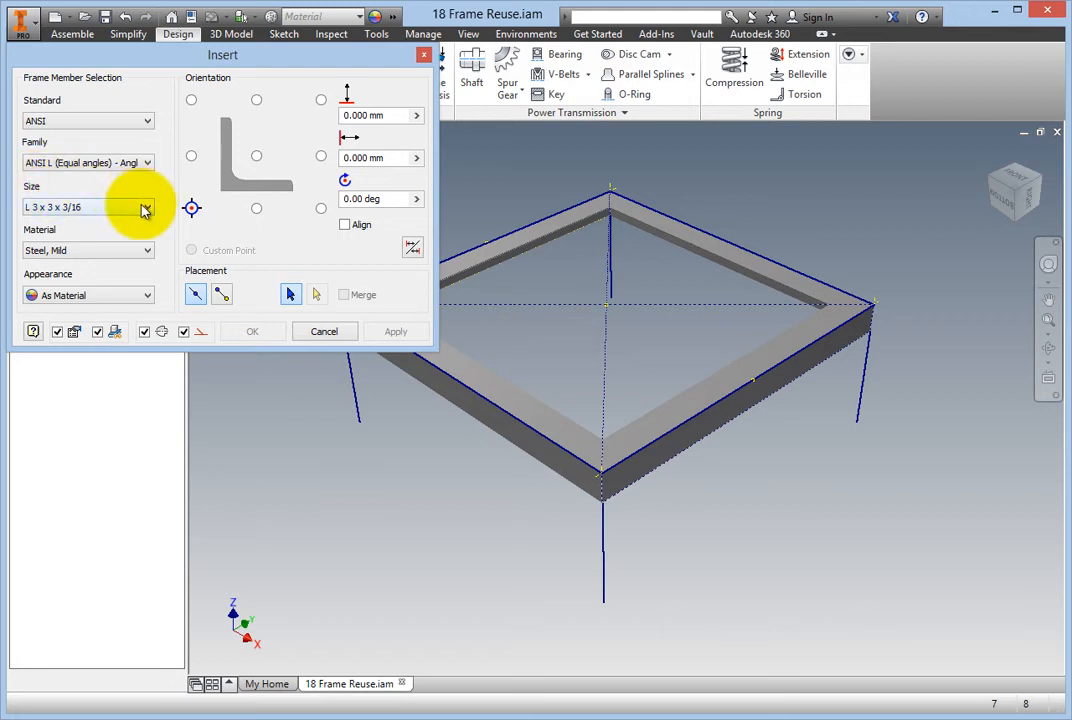
pyautogui.click(146, 206)
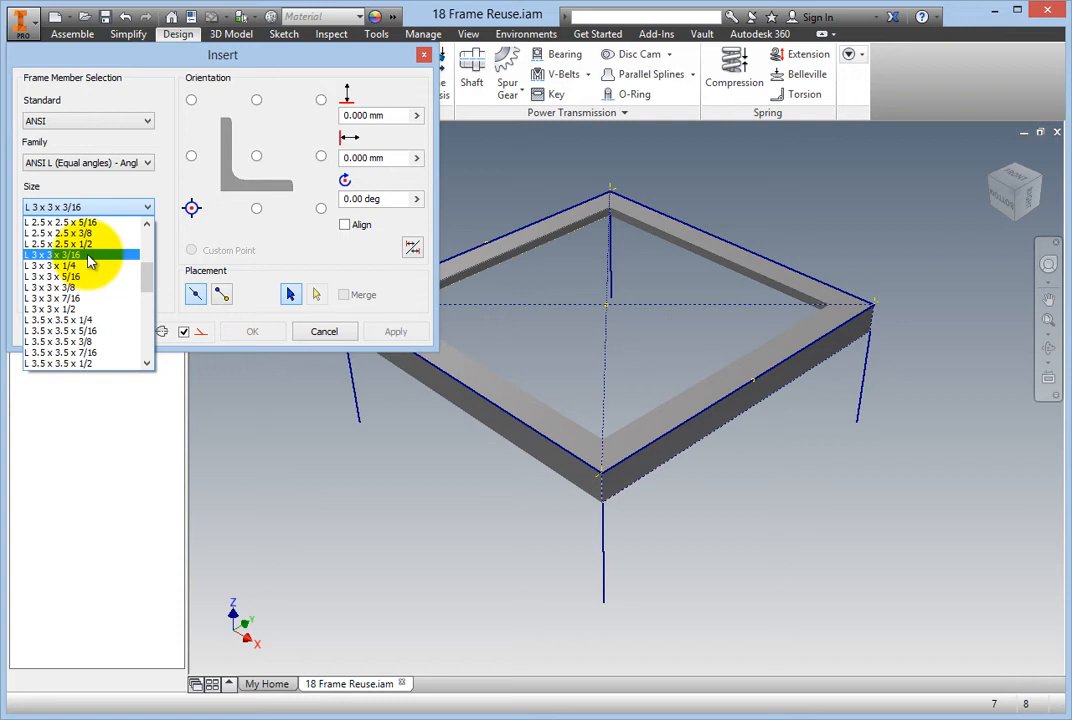
pyautogui.click(72, 260)
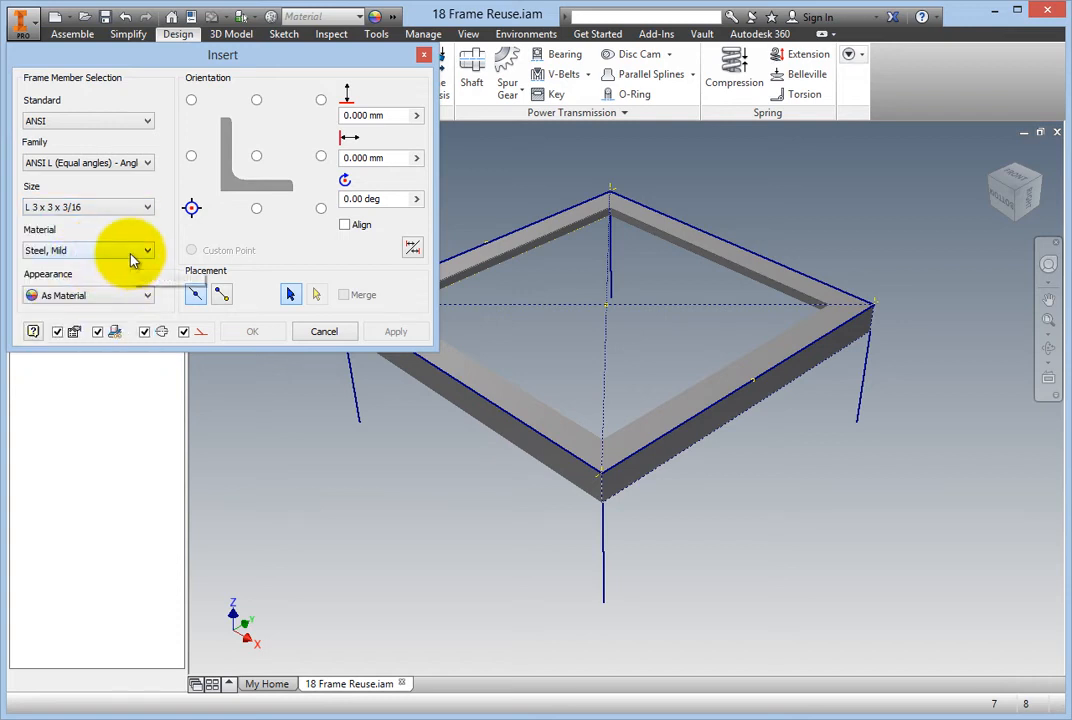
pyautogui.click(144, 250)
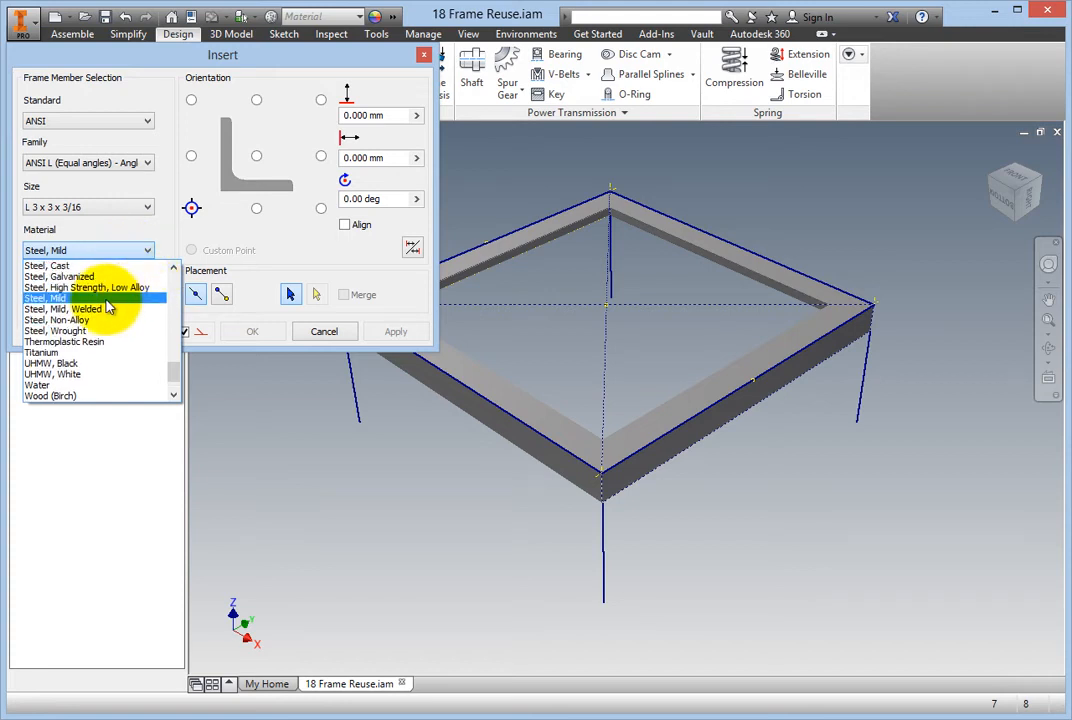
pyautogui.click(70, 296)
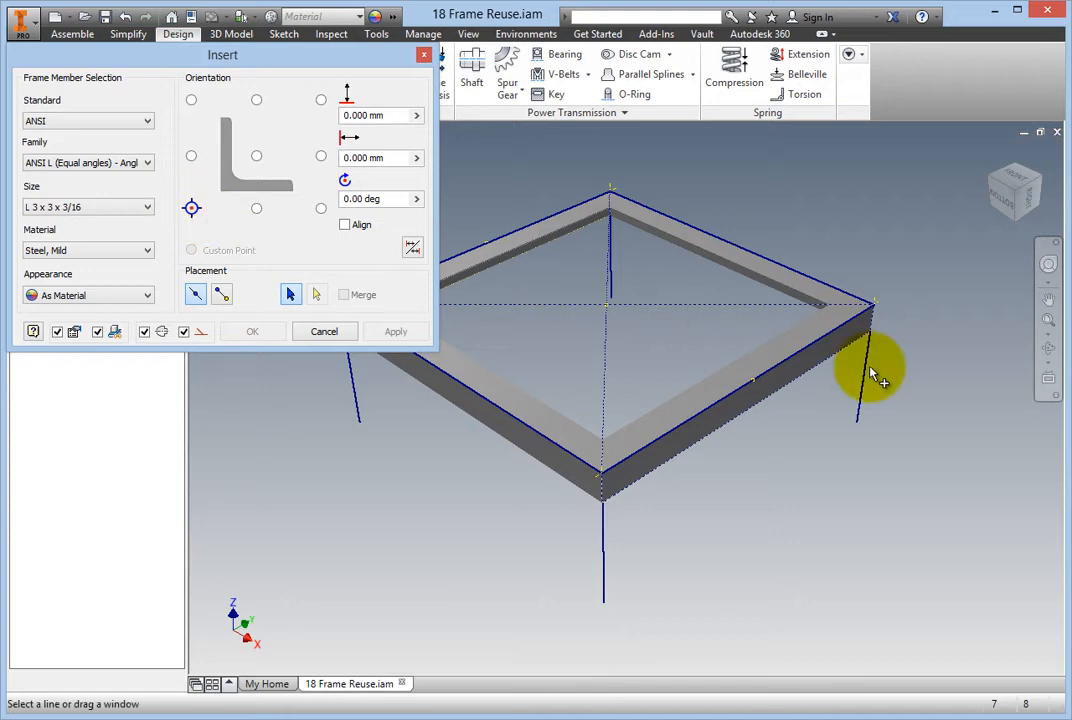
# Step: Place a leg on the front-right corner line rotated 90 degrees and accept its file name
pyautogui.click(868, 370)
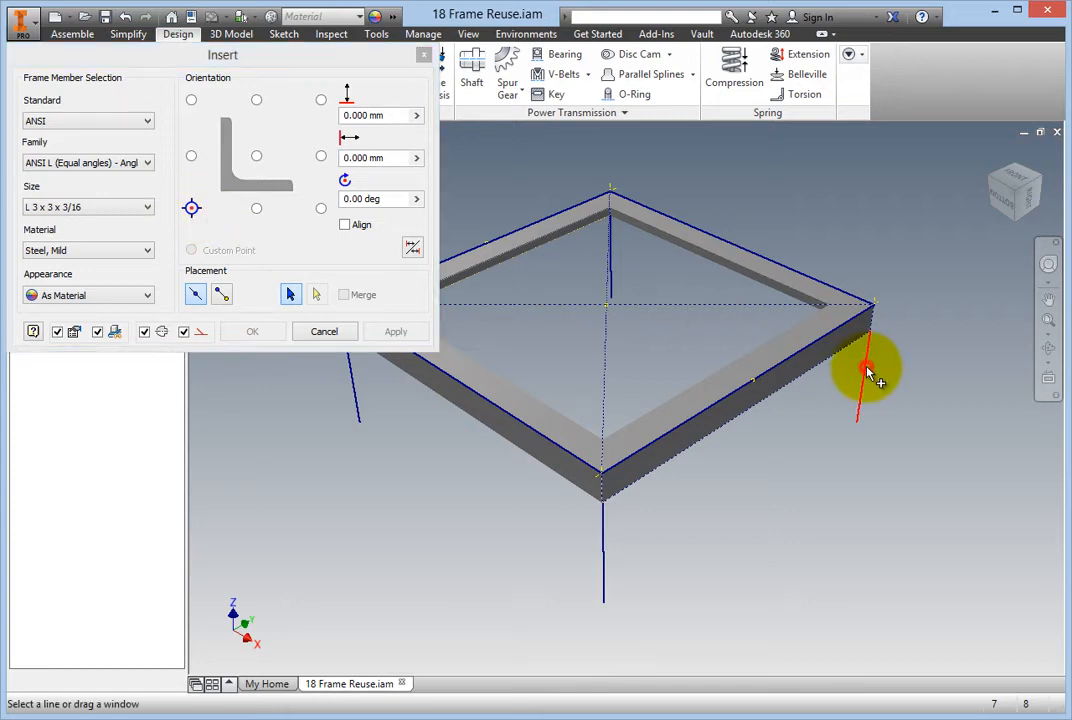
pyautogui.click(868, 372)
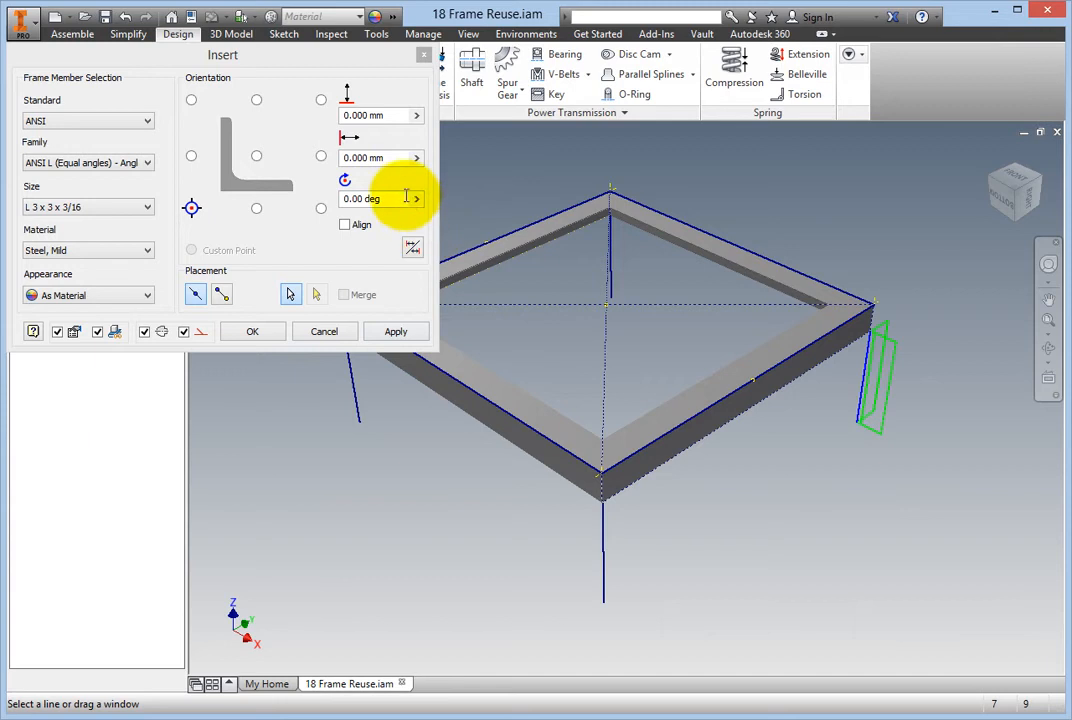
pyautogui.click(416, 198)
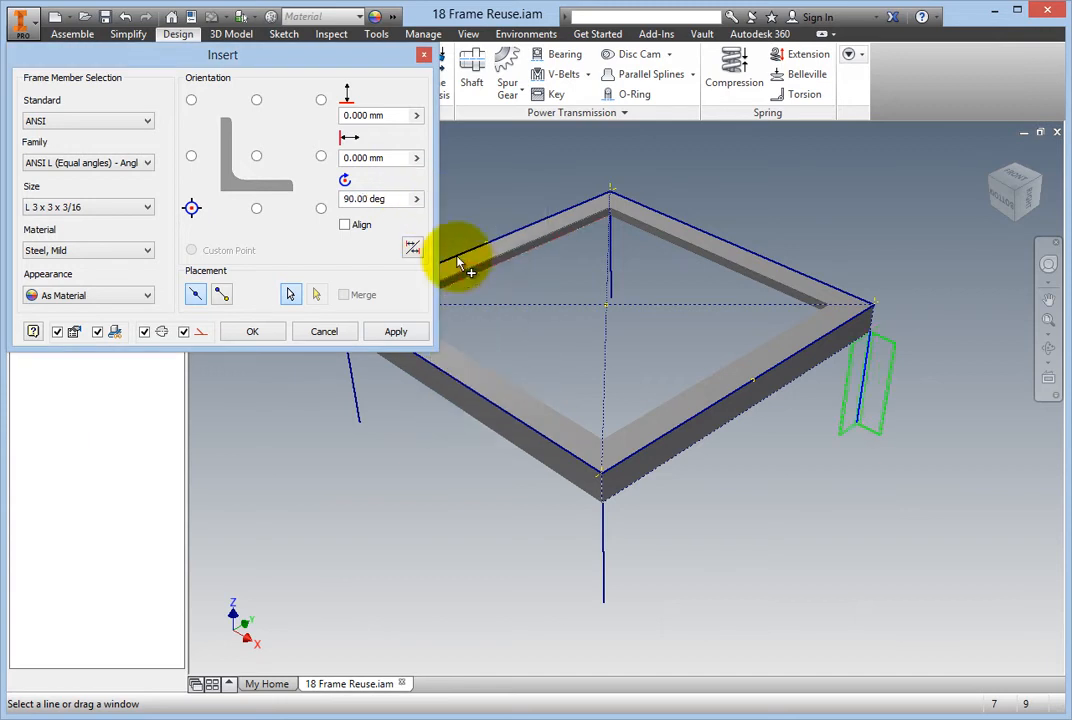
pyautogui.click(414, 198)
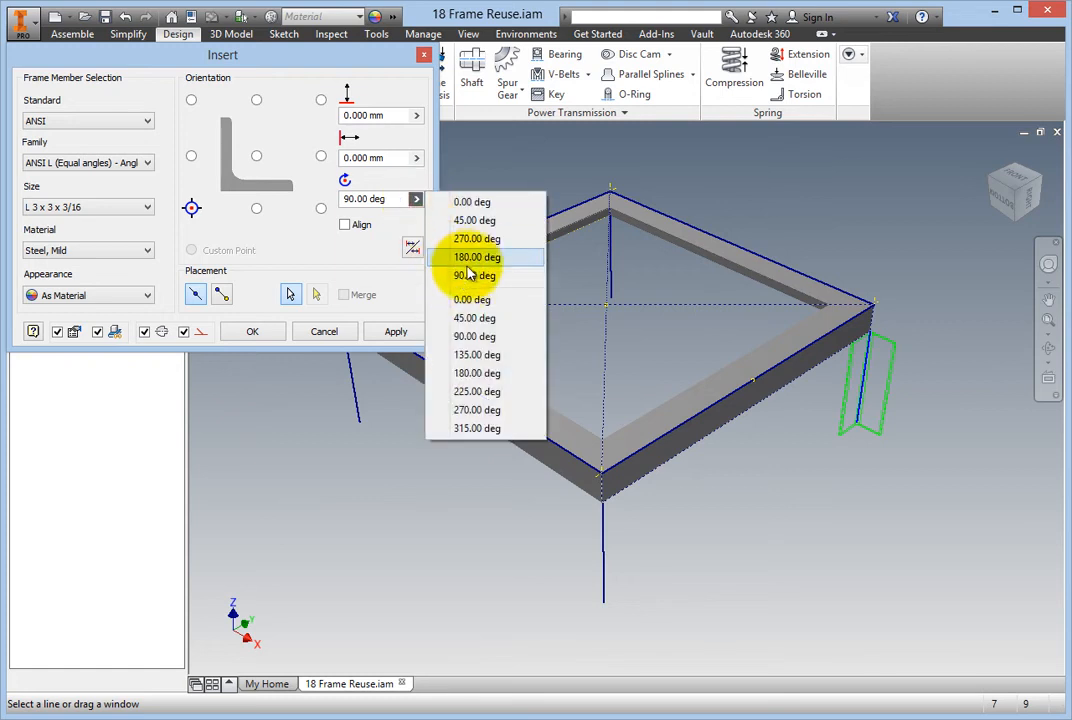
pyautogui.click(472, 256)
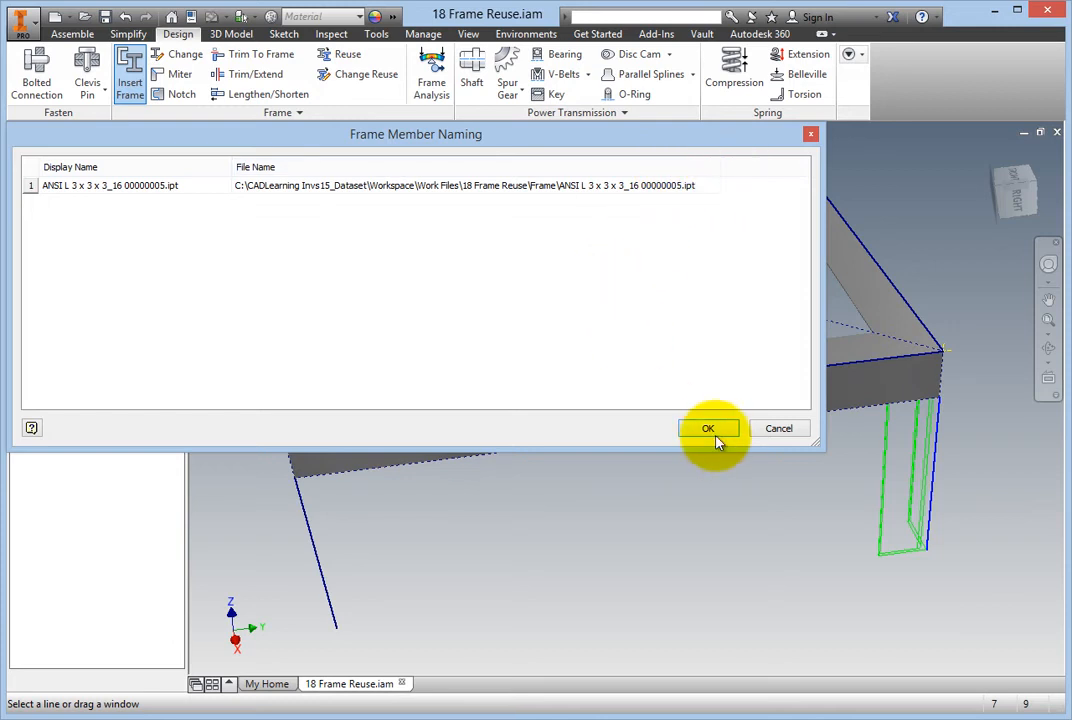
pyautogui.click(708, 428)
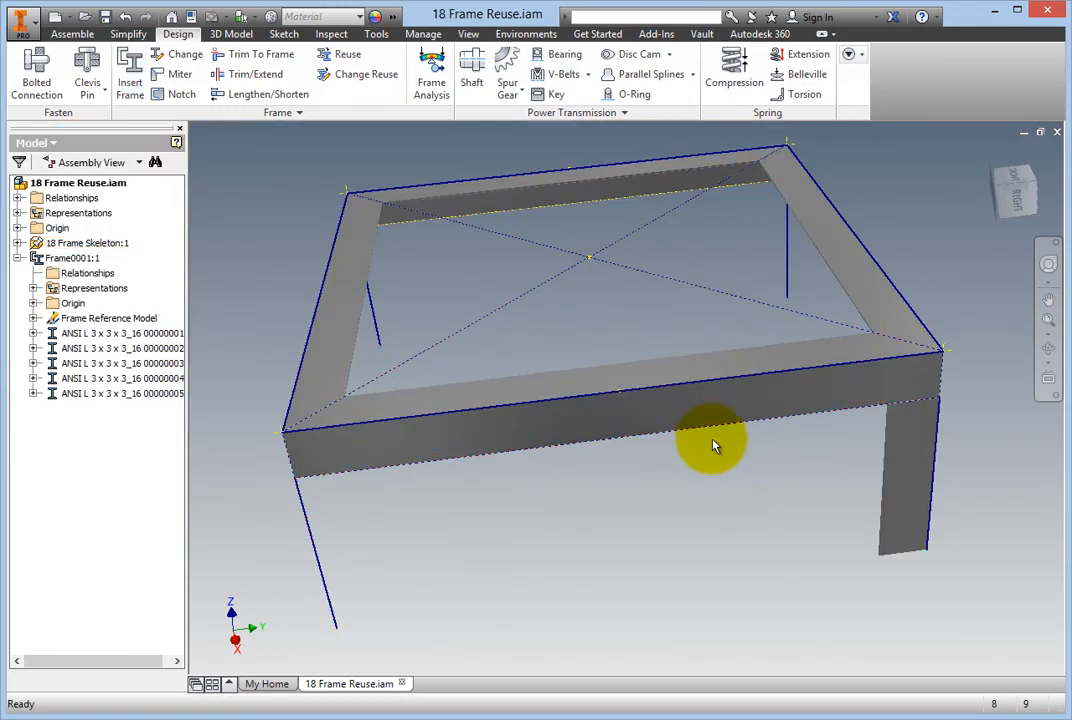
# Step: Reuse the first leg onto the remaining corner skeleton lines for four legs
pyautogui.click(86, 242)
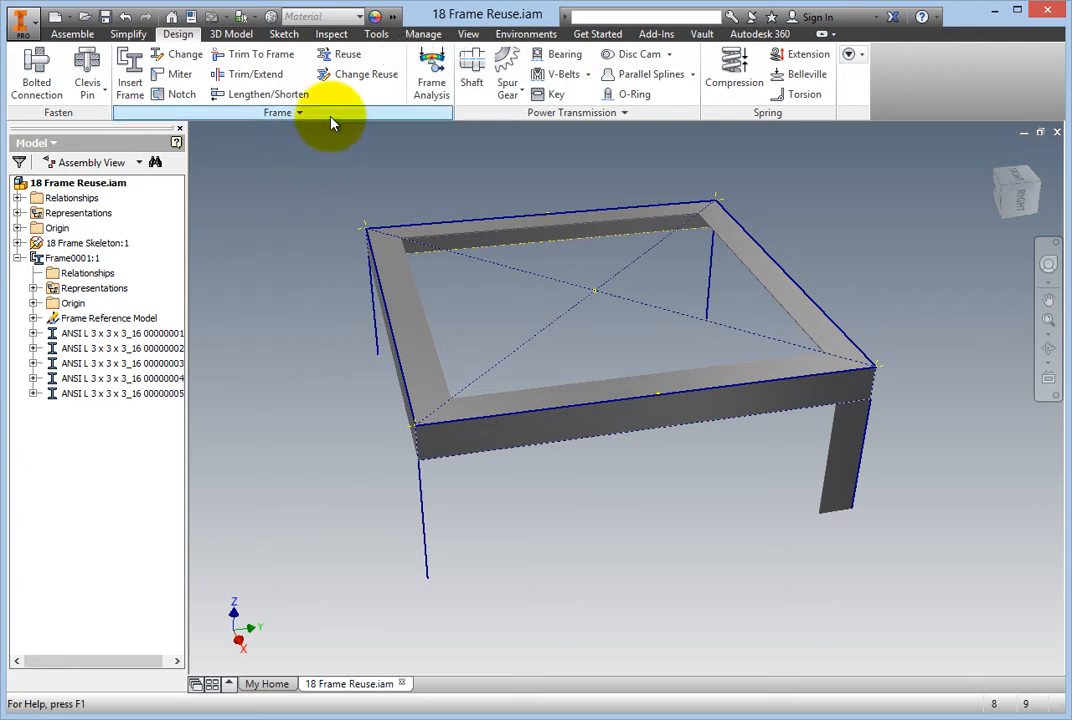
pyautogui.moveTo(352, 54)
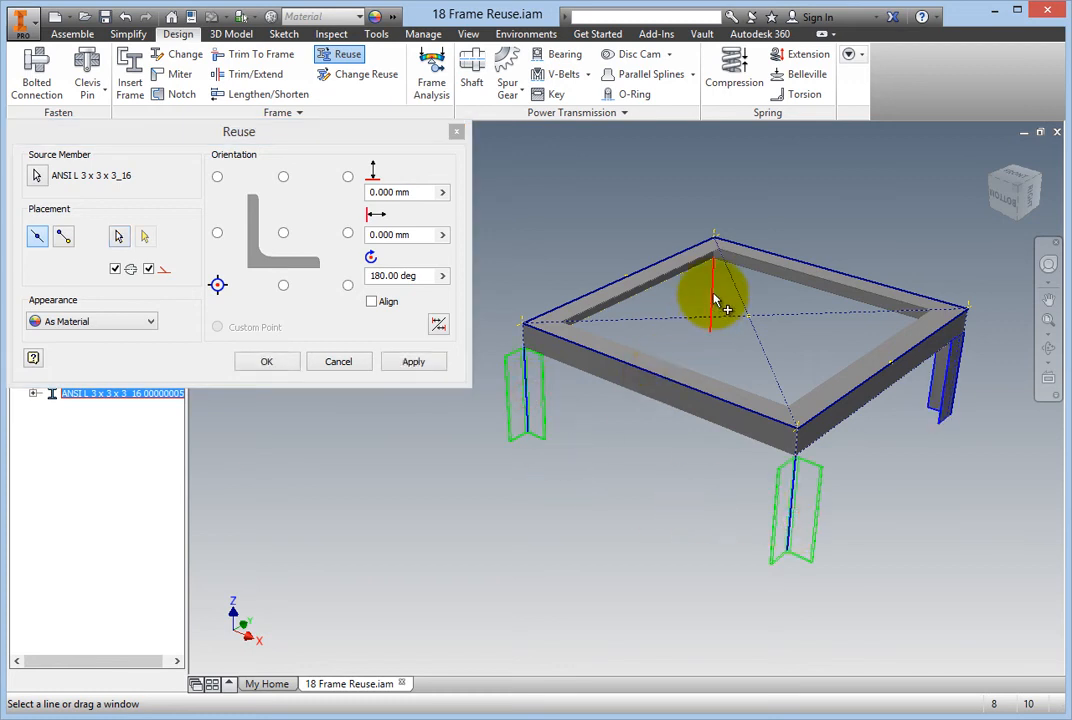
pyautogui.click(266, 360)
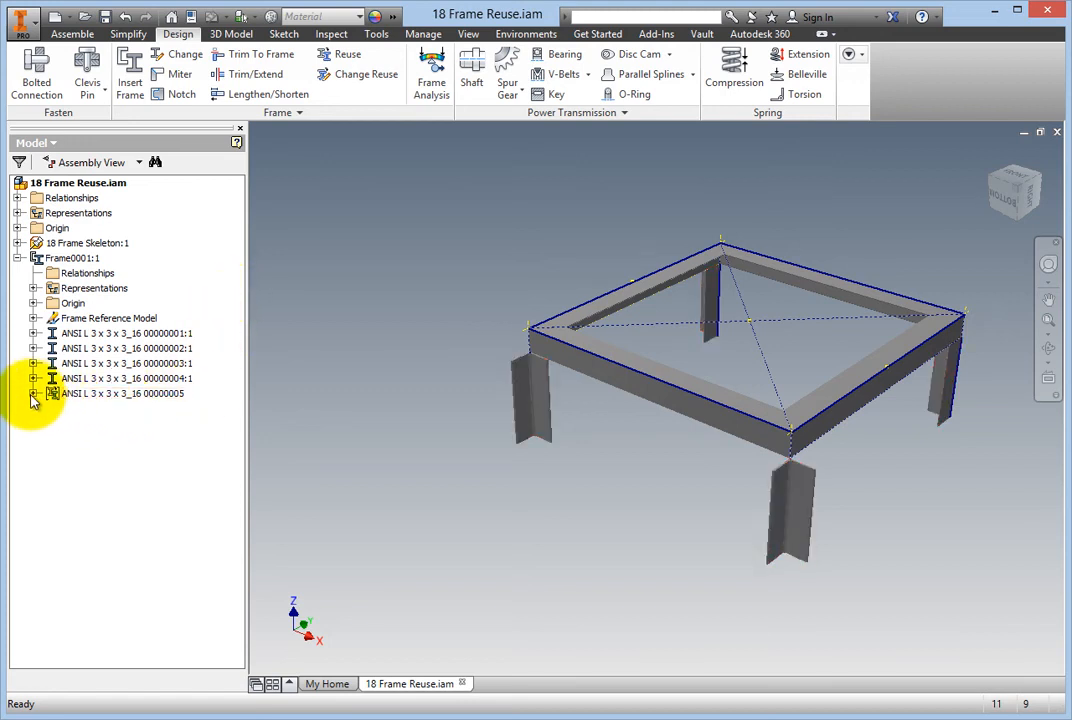
# Step: Via Change Reuse on the second reused leg in the browser, give it a new preset rotation angle
pyautogui.click(36, 392)
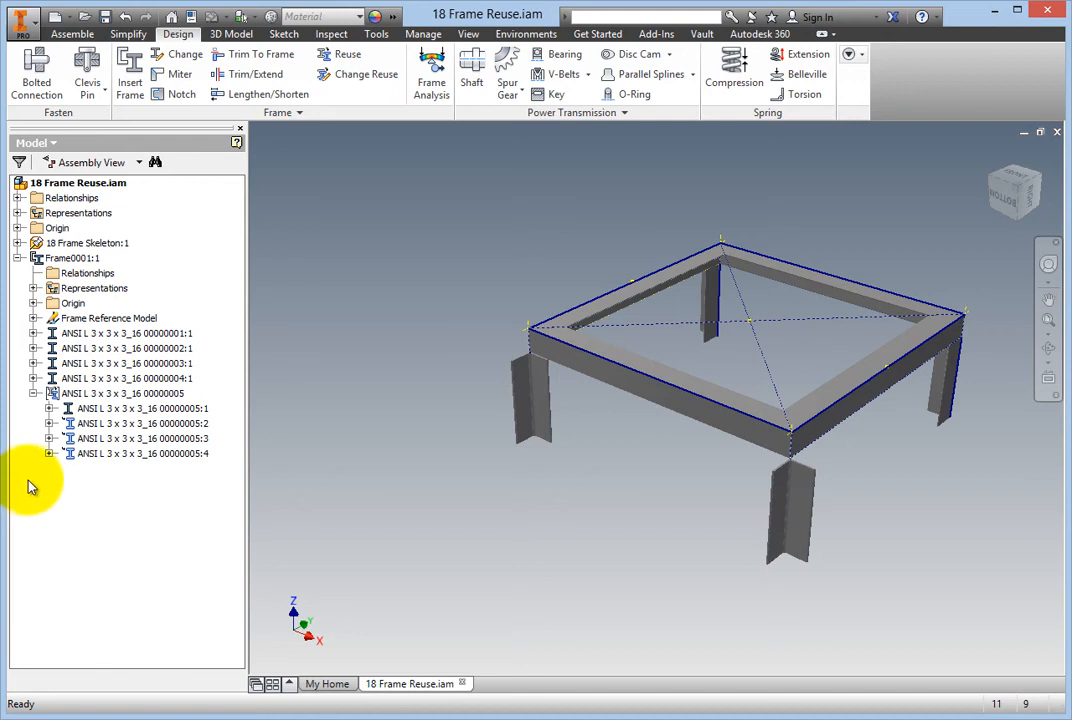
pyautogui.click(136, 424)
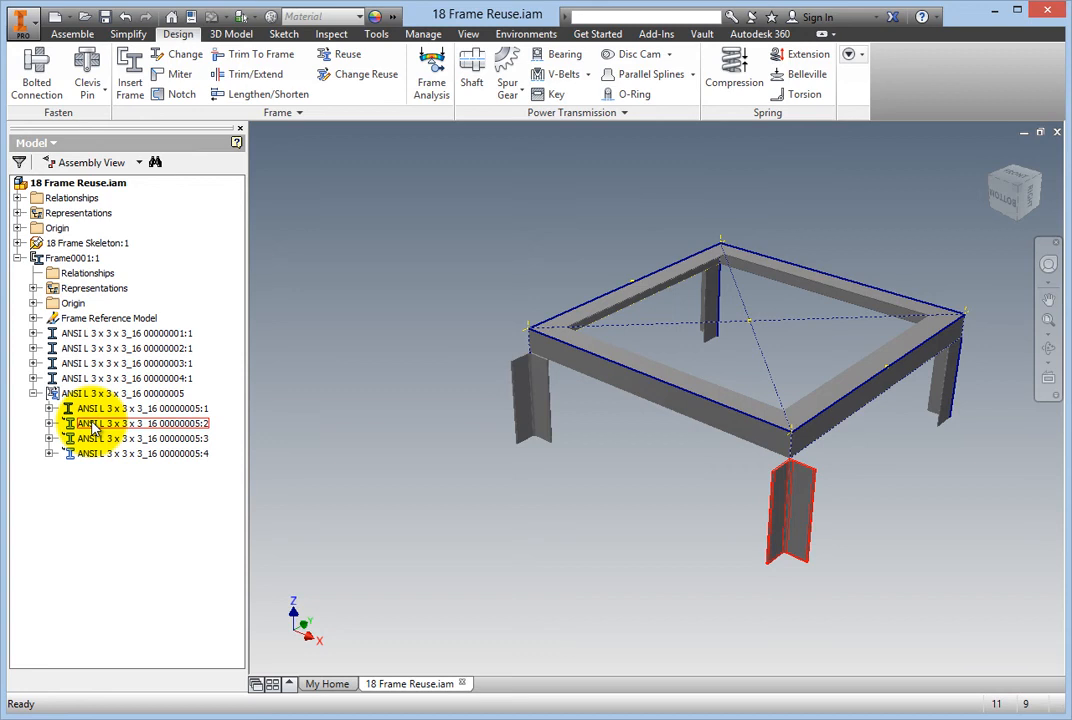
pyautogui.rightClick(96, 424)
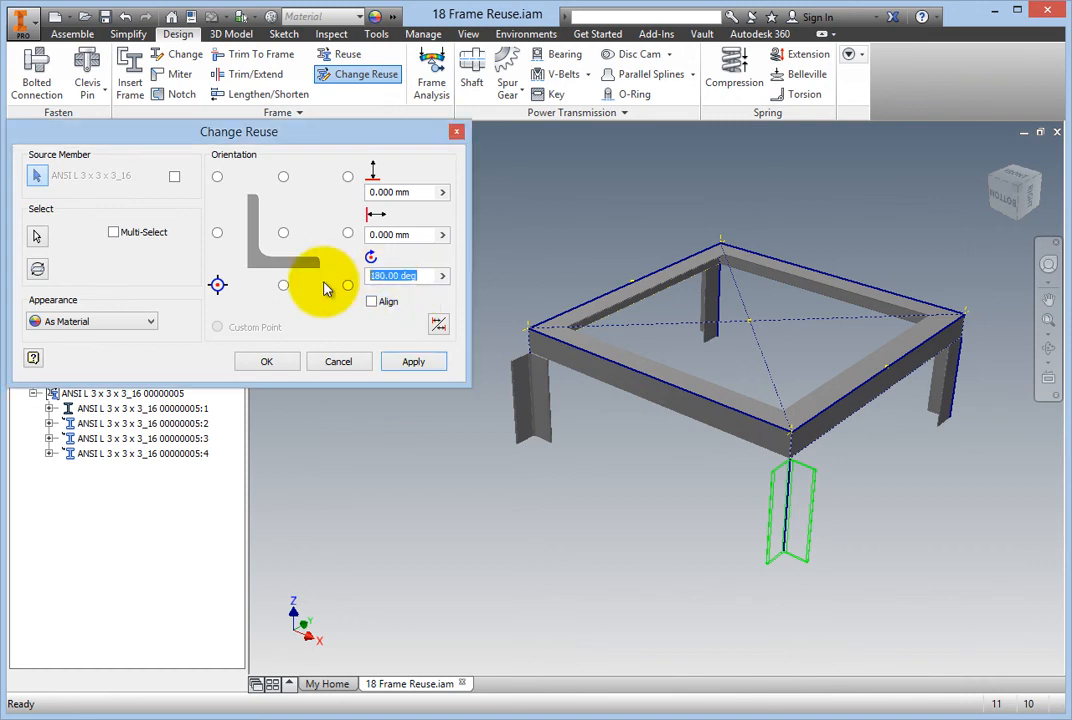
pyautogui.click(440, 276)
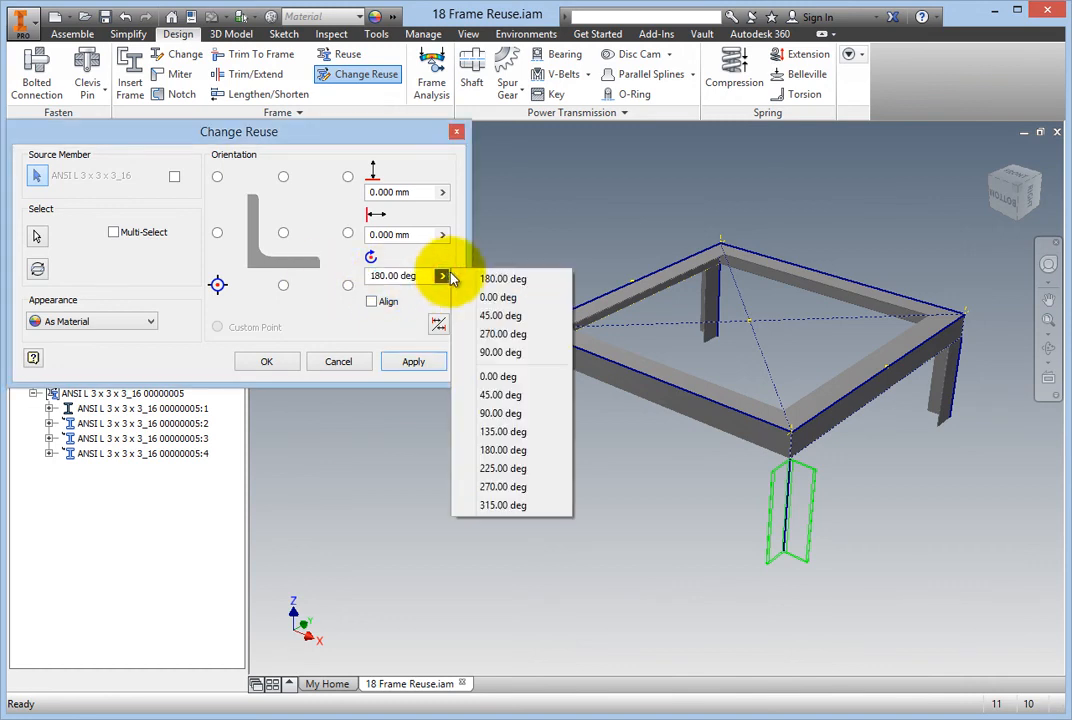
pyautogui.click(482, 296)
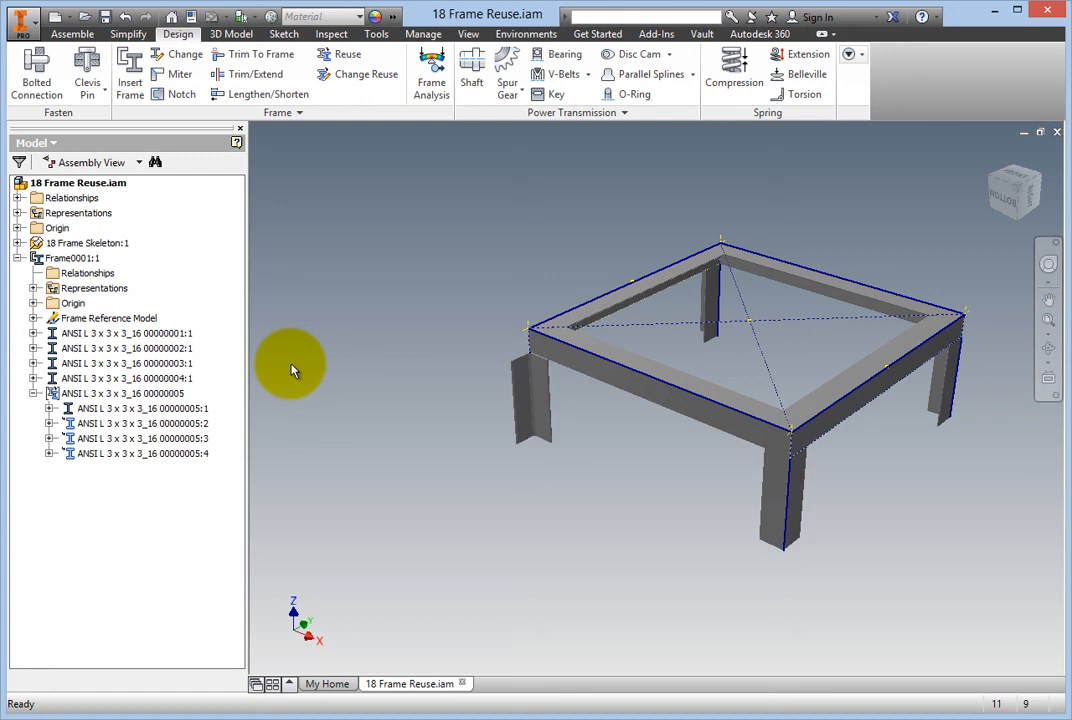
pyautogui.moveTo(290, 392)
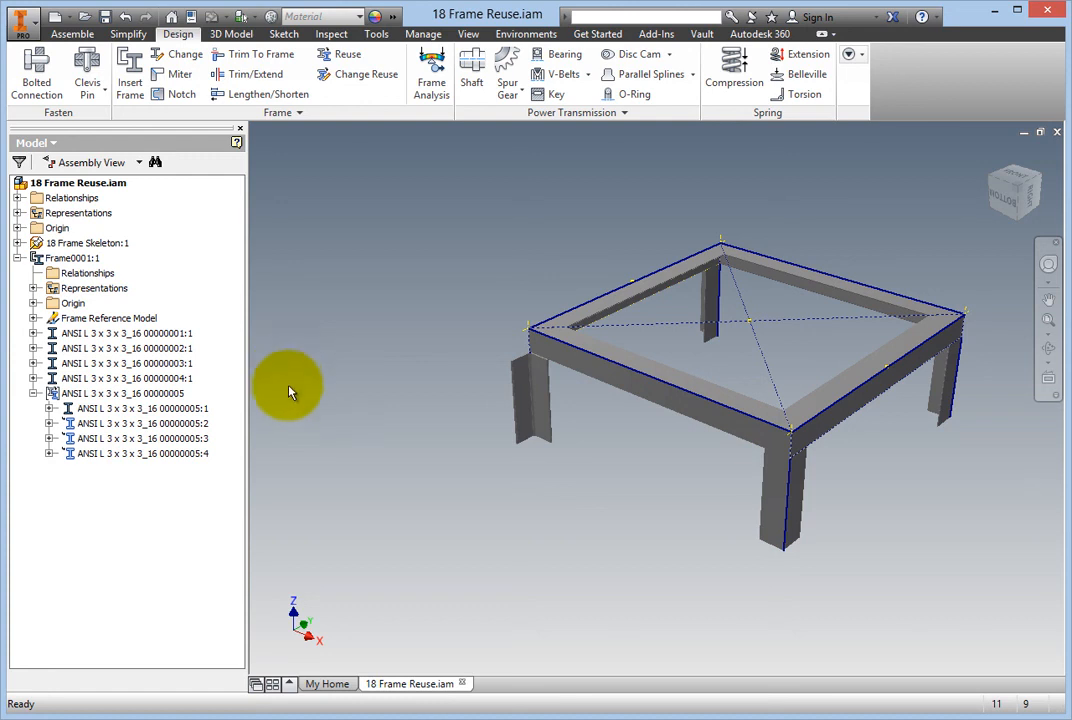
# Step: Start Change Reuse and pick the left reused leg to reorient
pyautogui.click(142, 438)
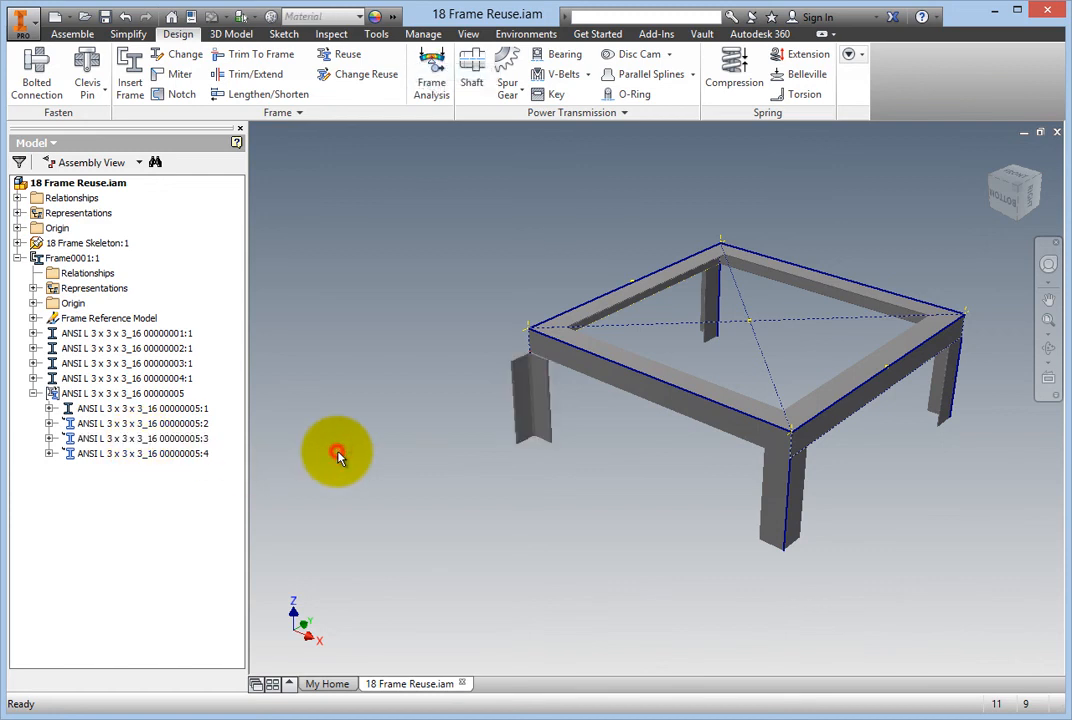
pyautogui.moveTo(360, 128)
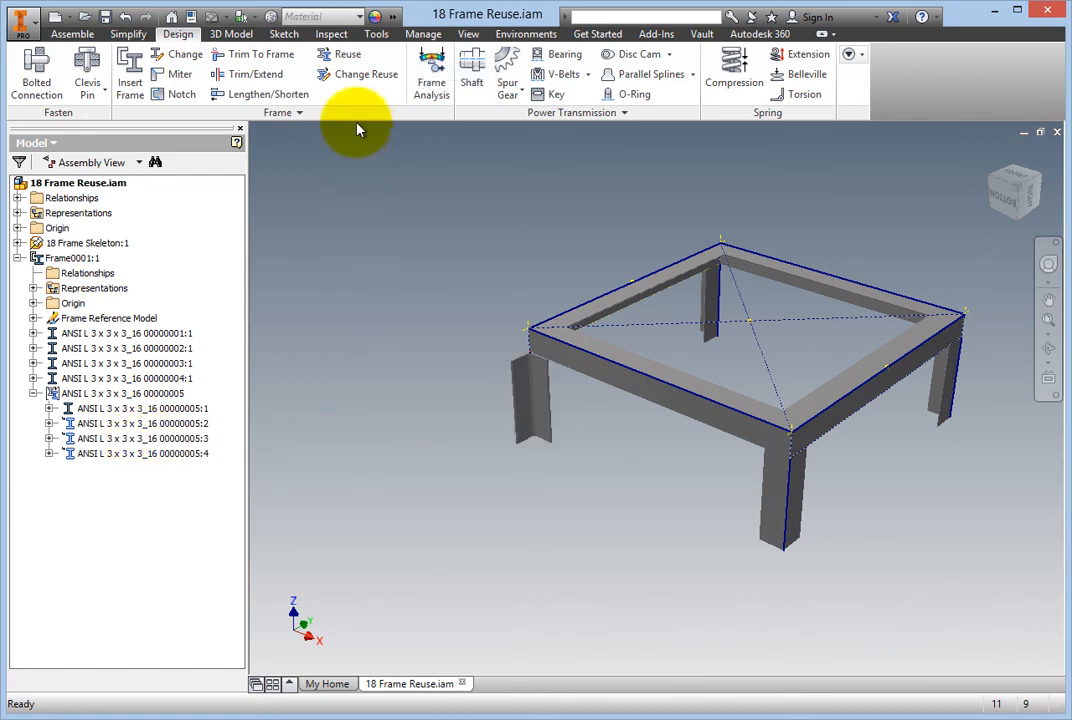
pyautogui.click(360, 74)
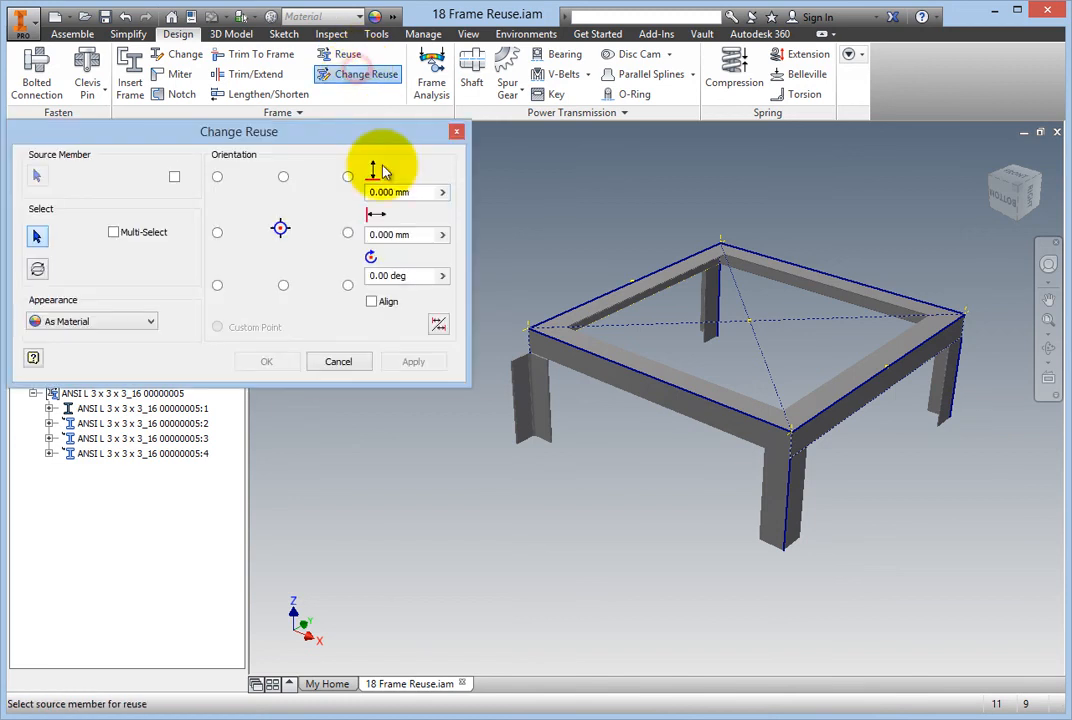
pyautogui.moveTo(344, 304)
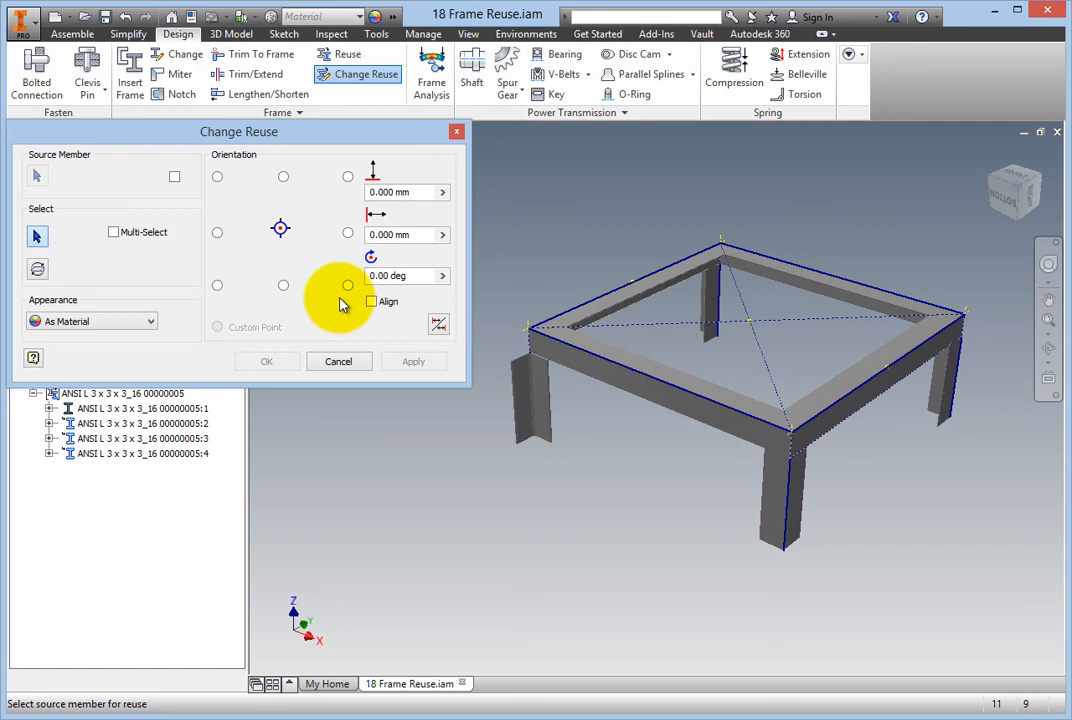
pyautogui.click(532, 396)
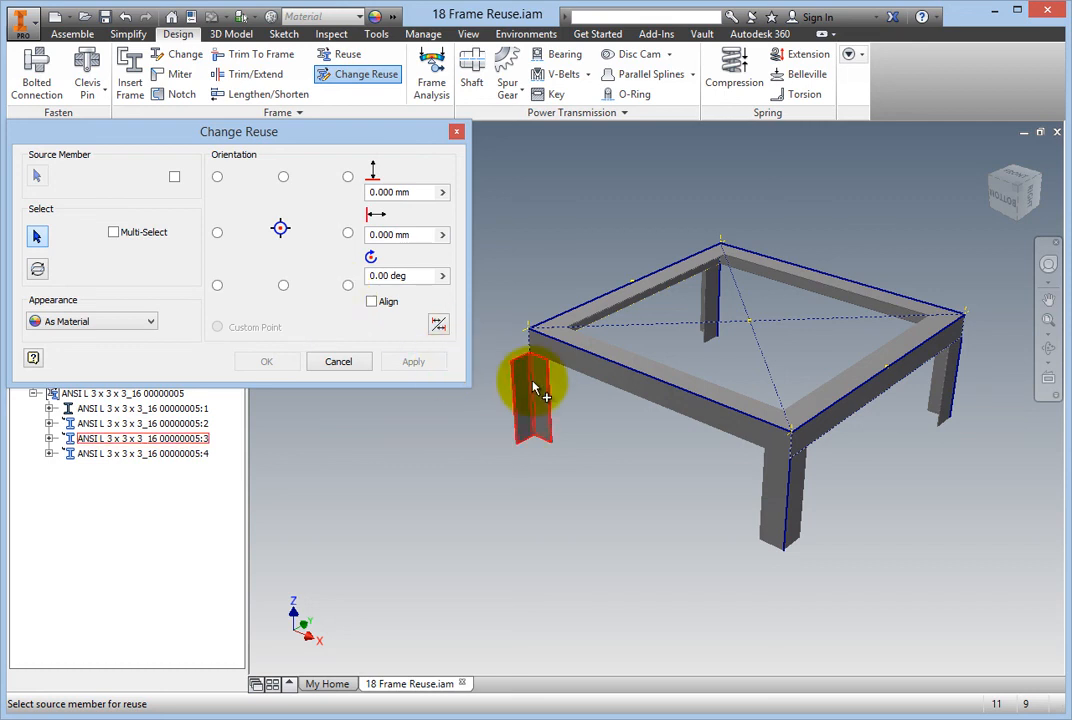
pyautogui.click(440, 276)
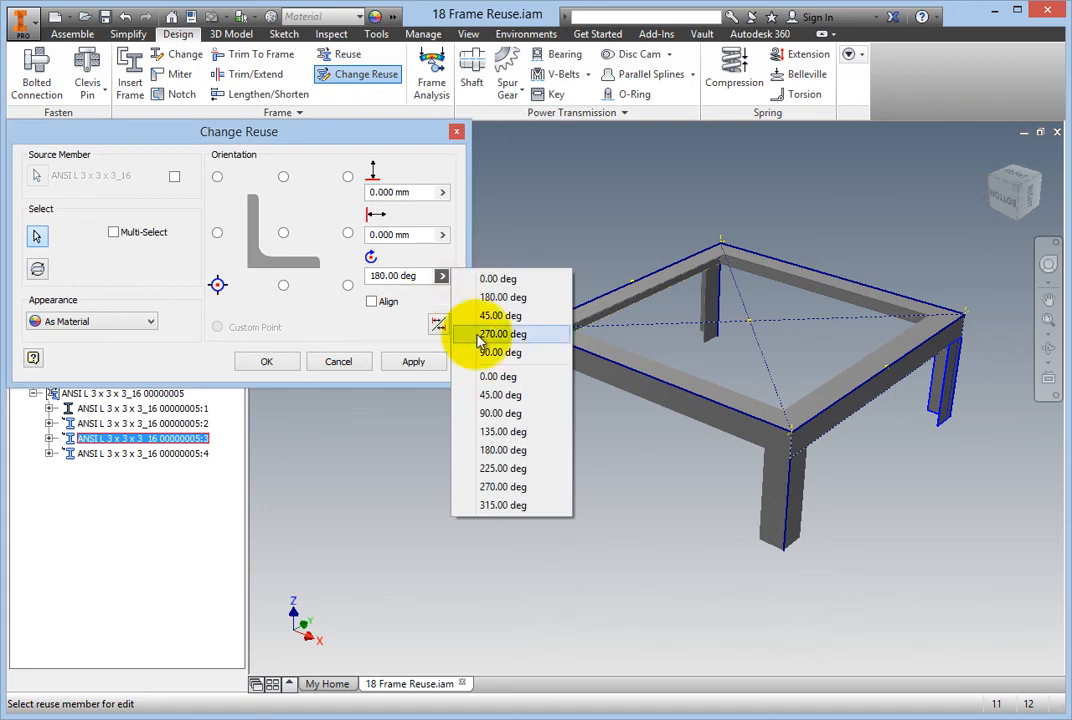
# Step: Try rotation presets on the left leg, 90 degrees then a different angle
pyautogui.click(500, 352)
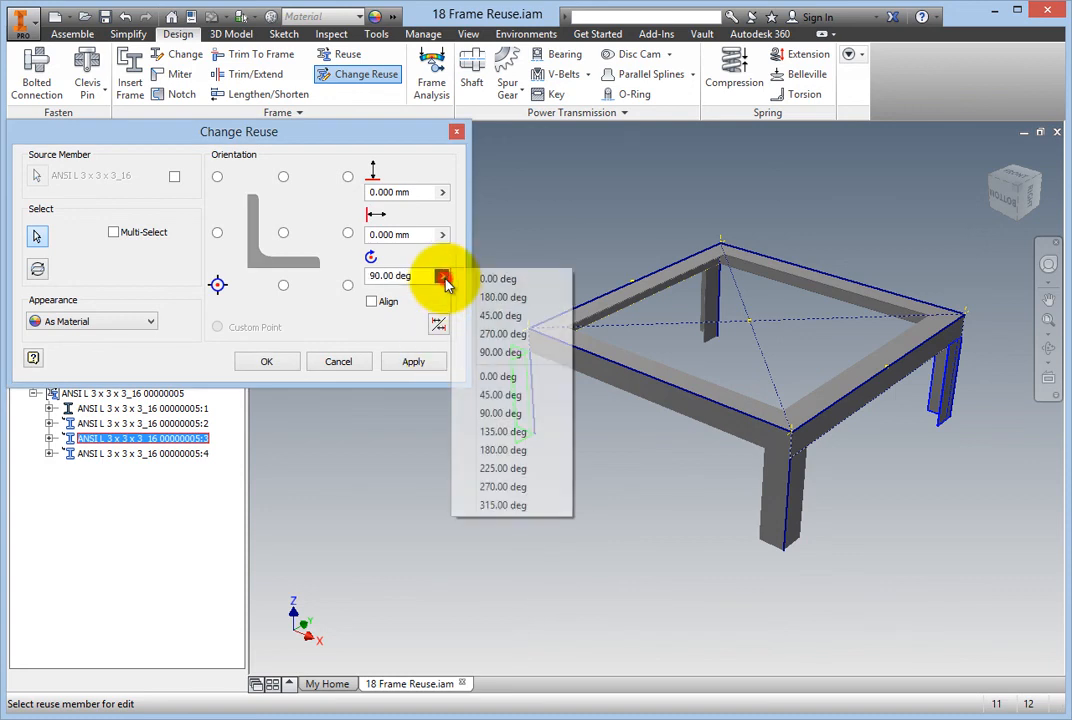
pyautogui.click(502, 332)
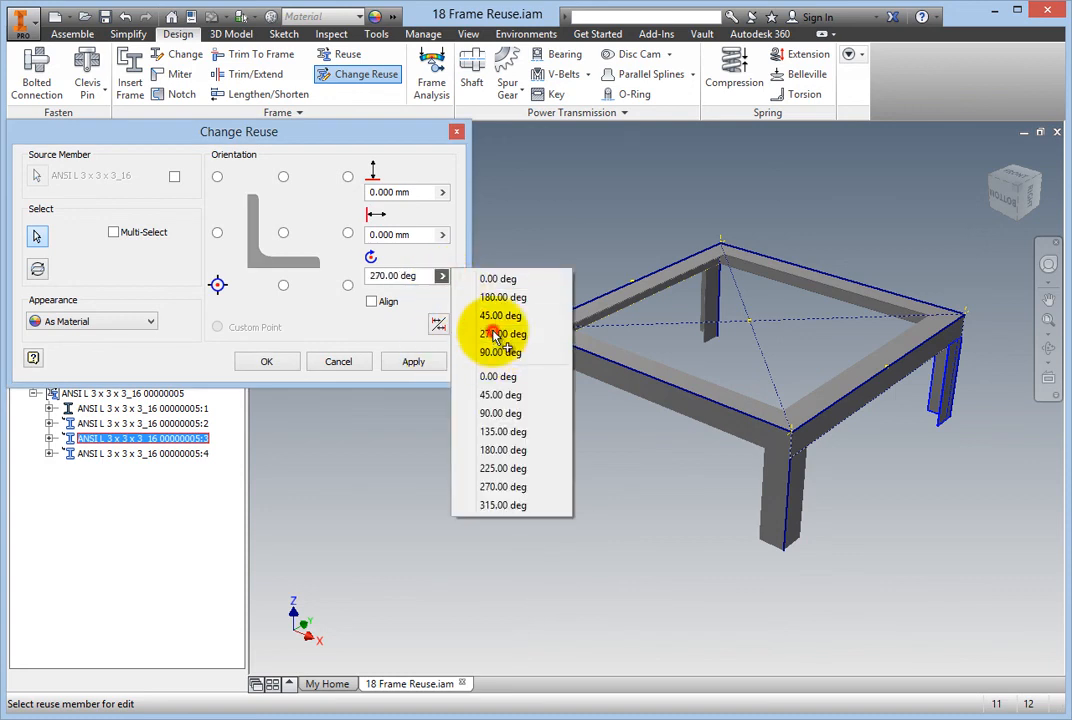
pyautogui.click(266, 362)
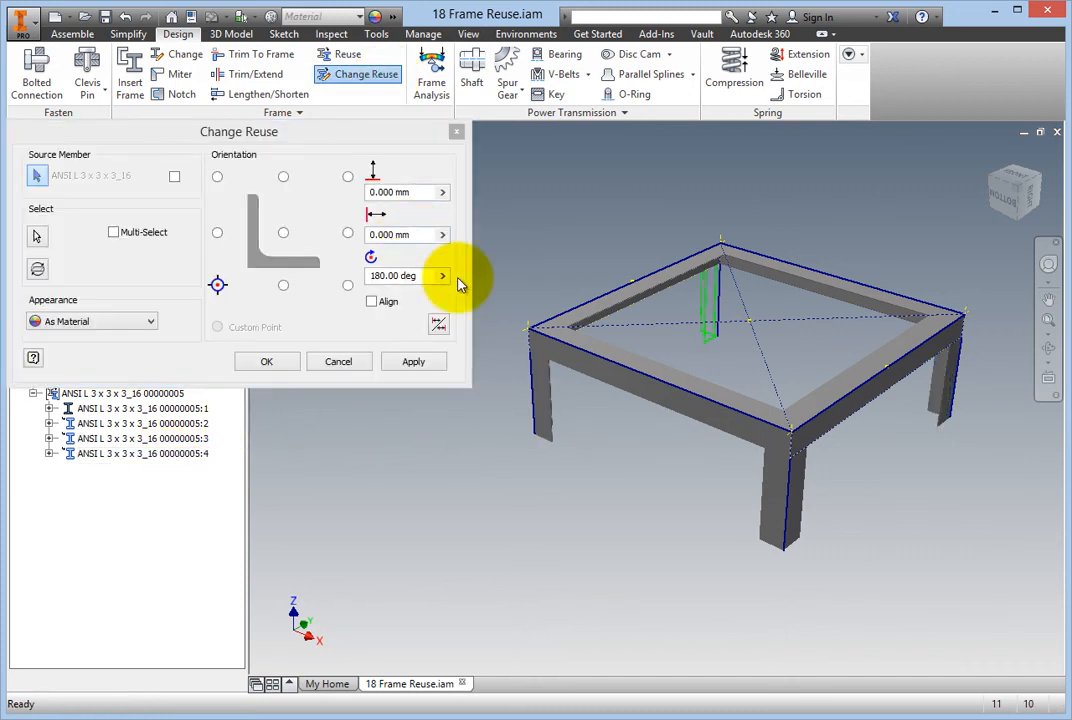
pyautogui.click(440, 276)
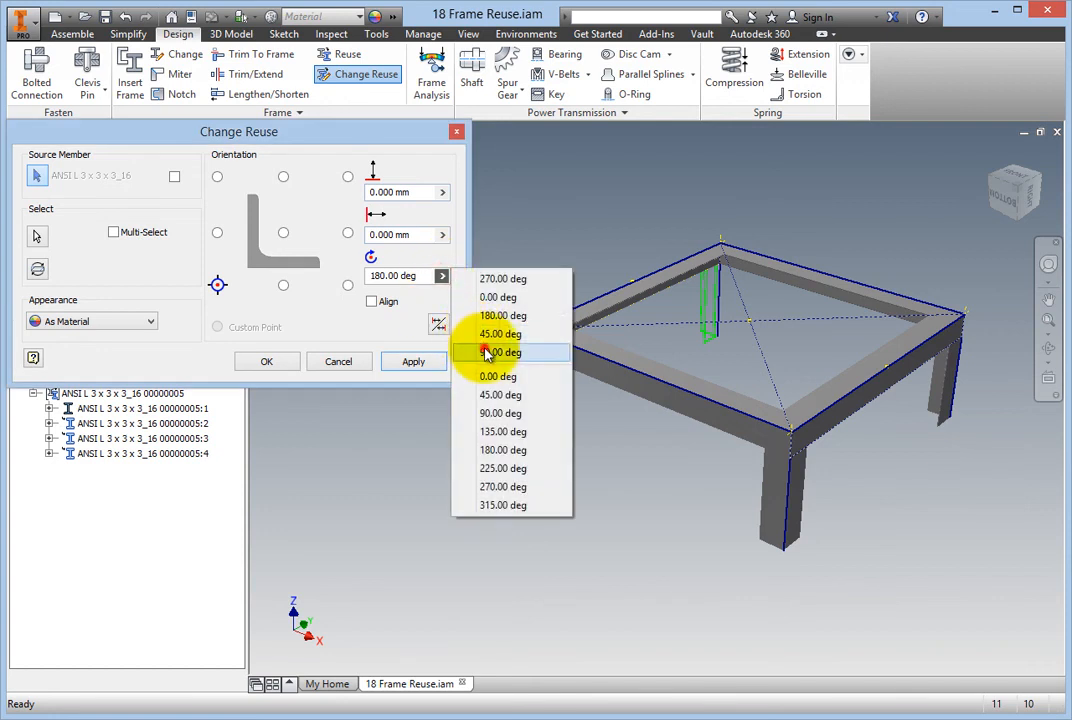